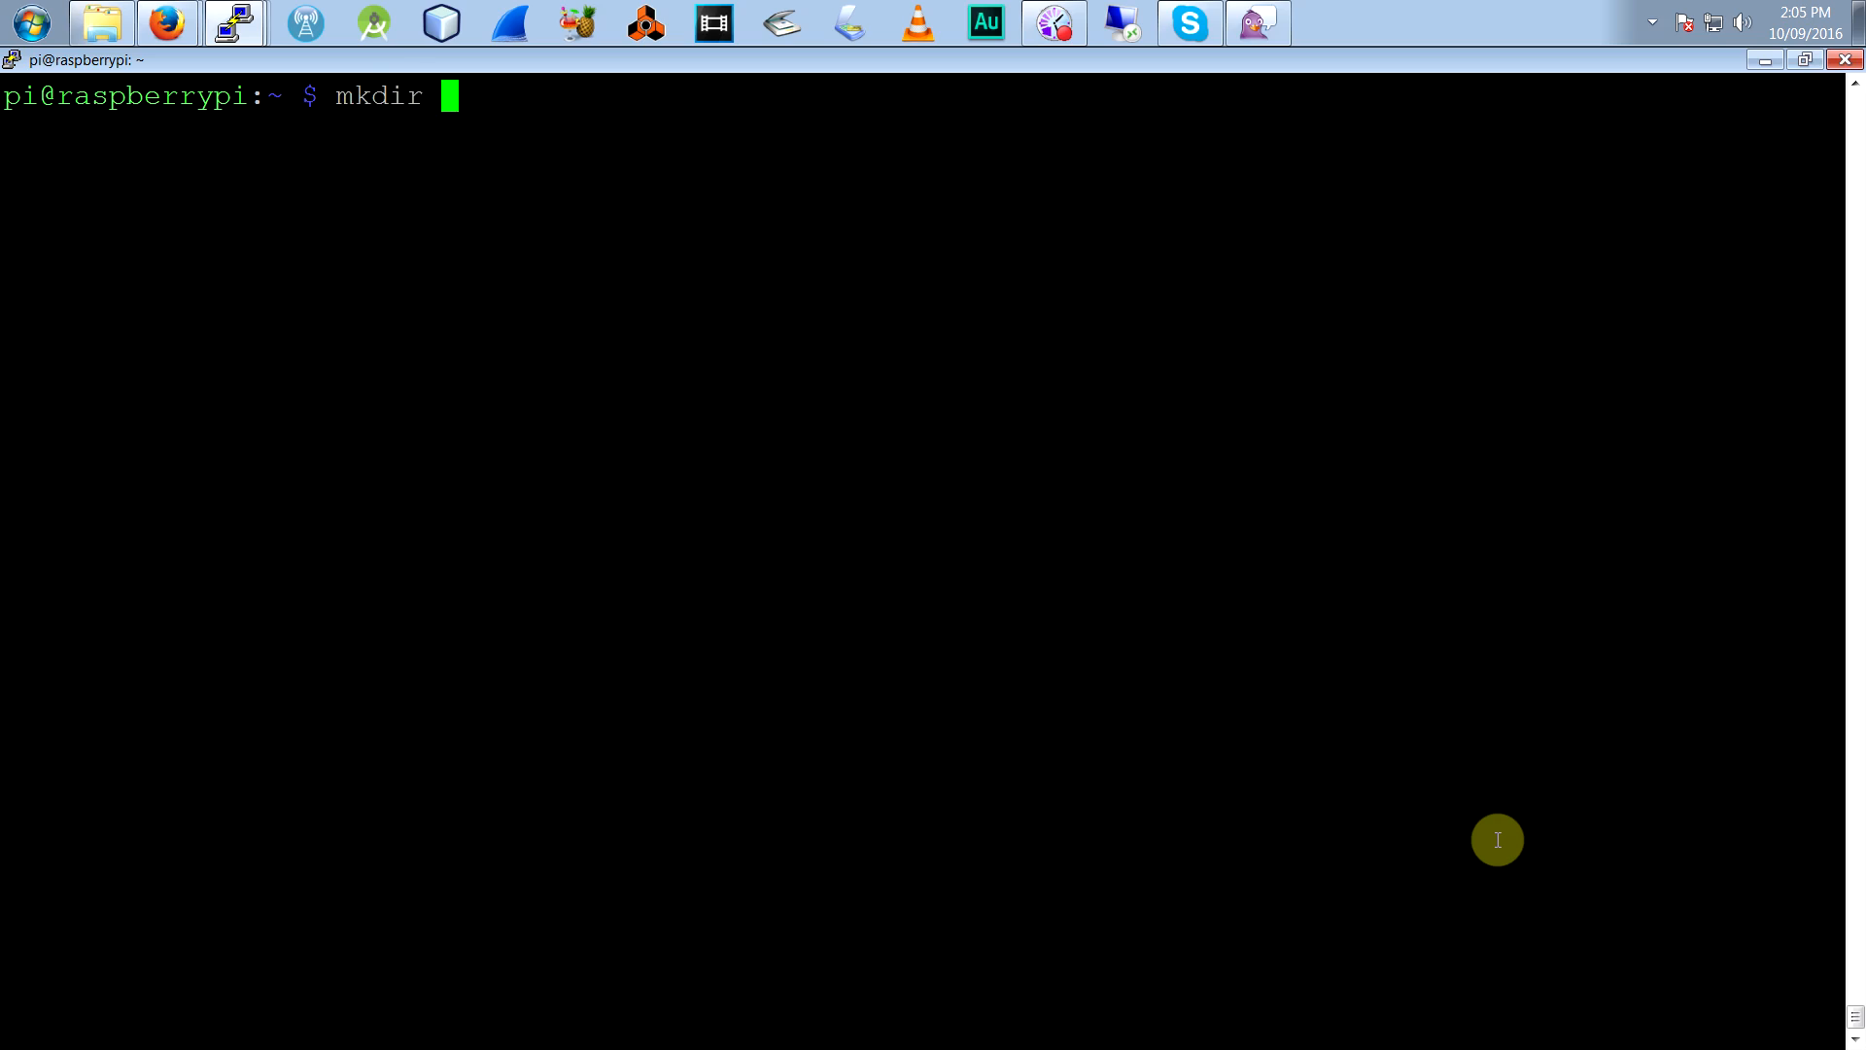
text(-p /home/pi/files)
text(chmod 7)
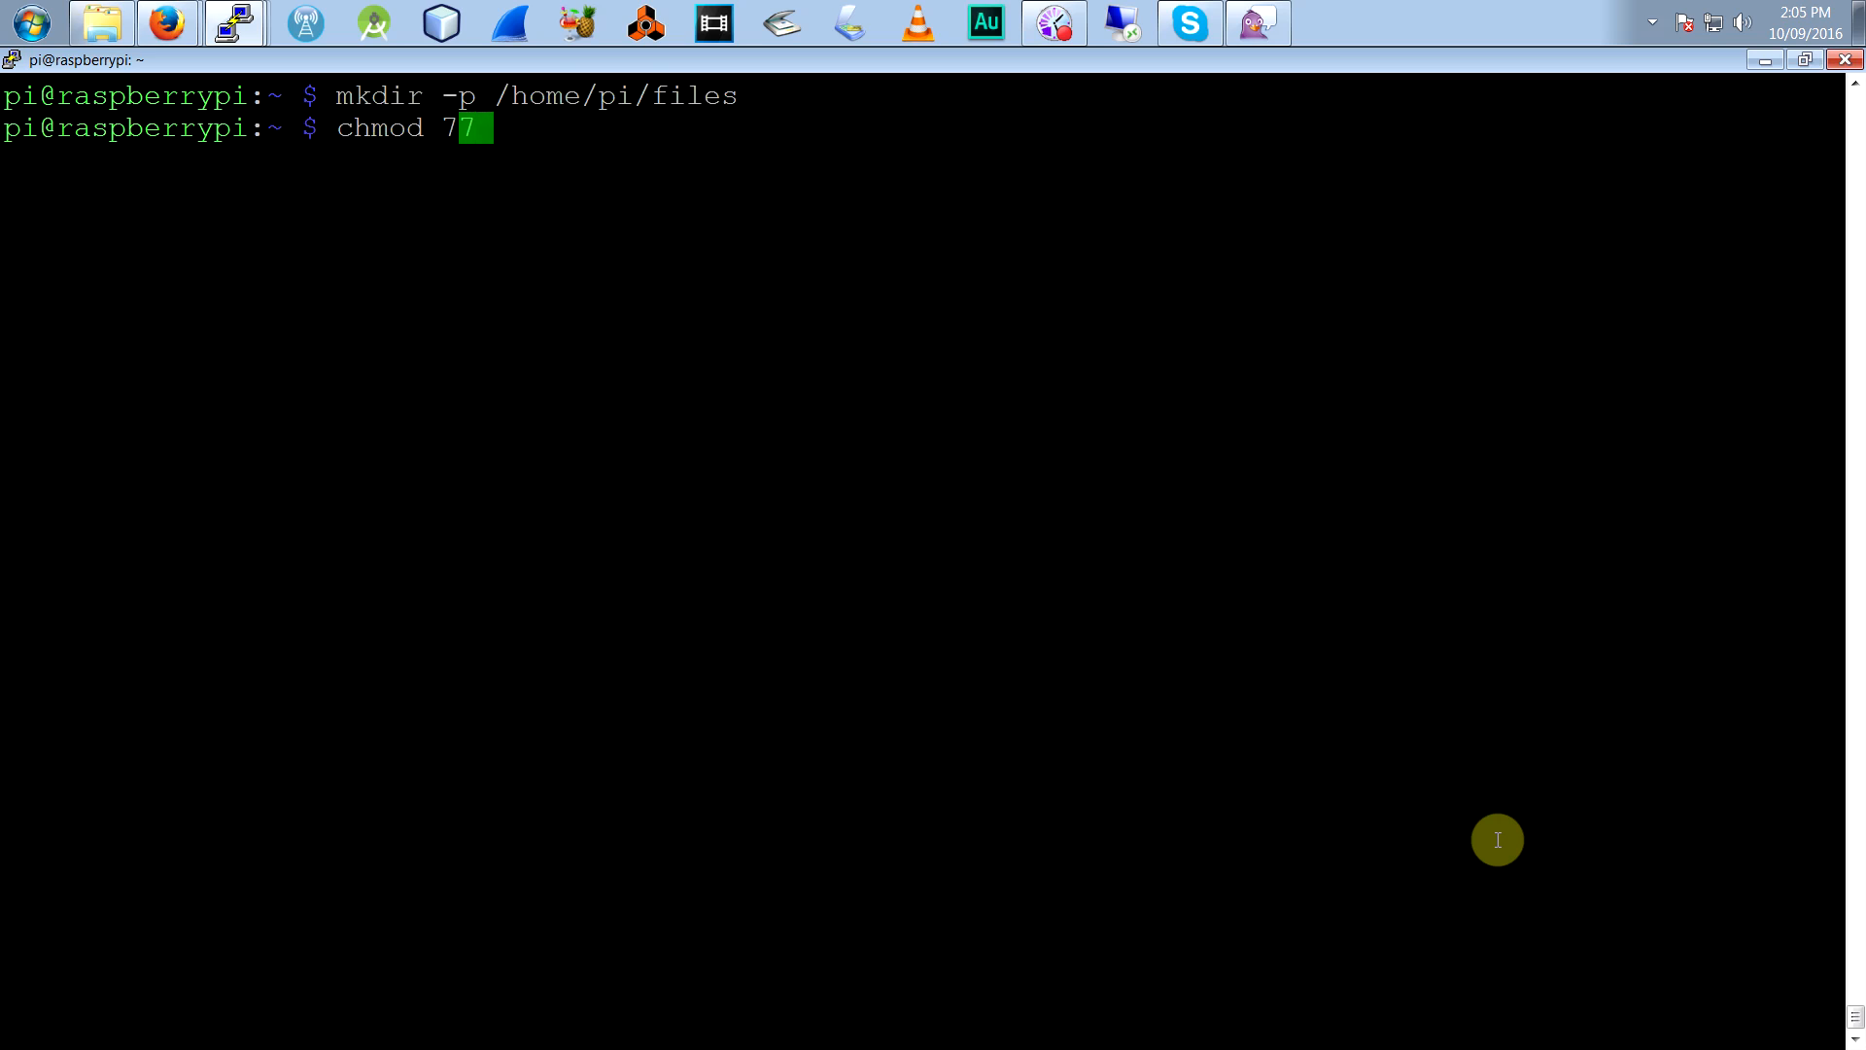
text(7 /home/pi/files)
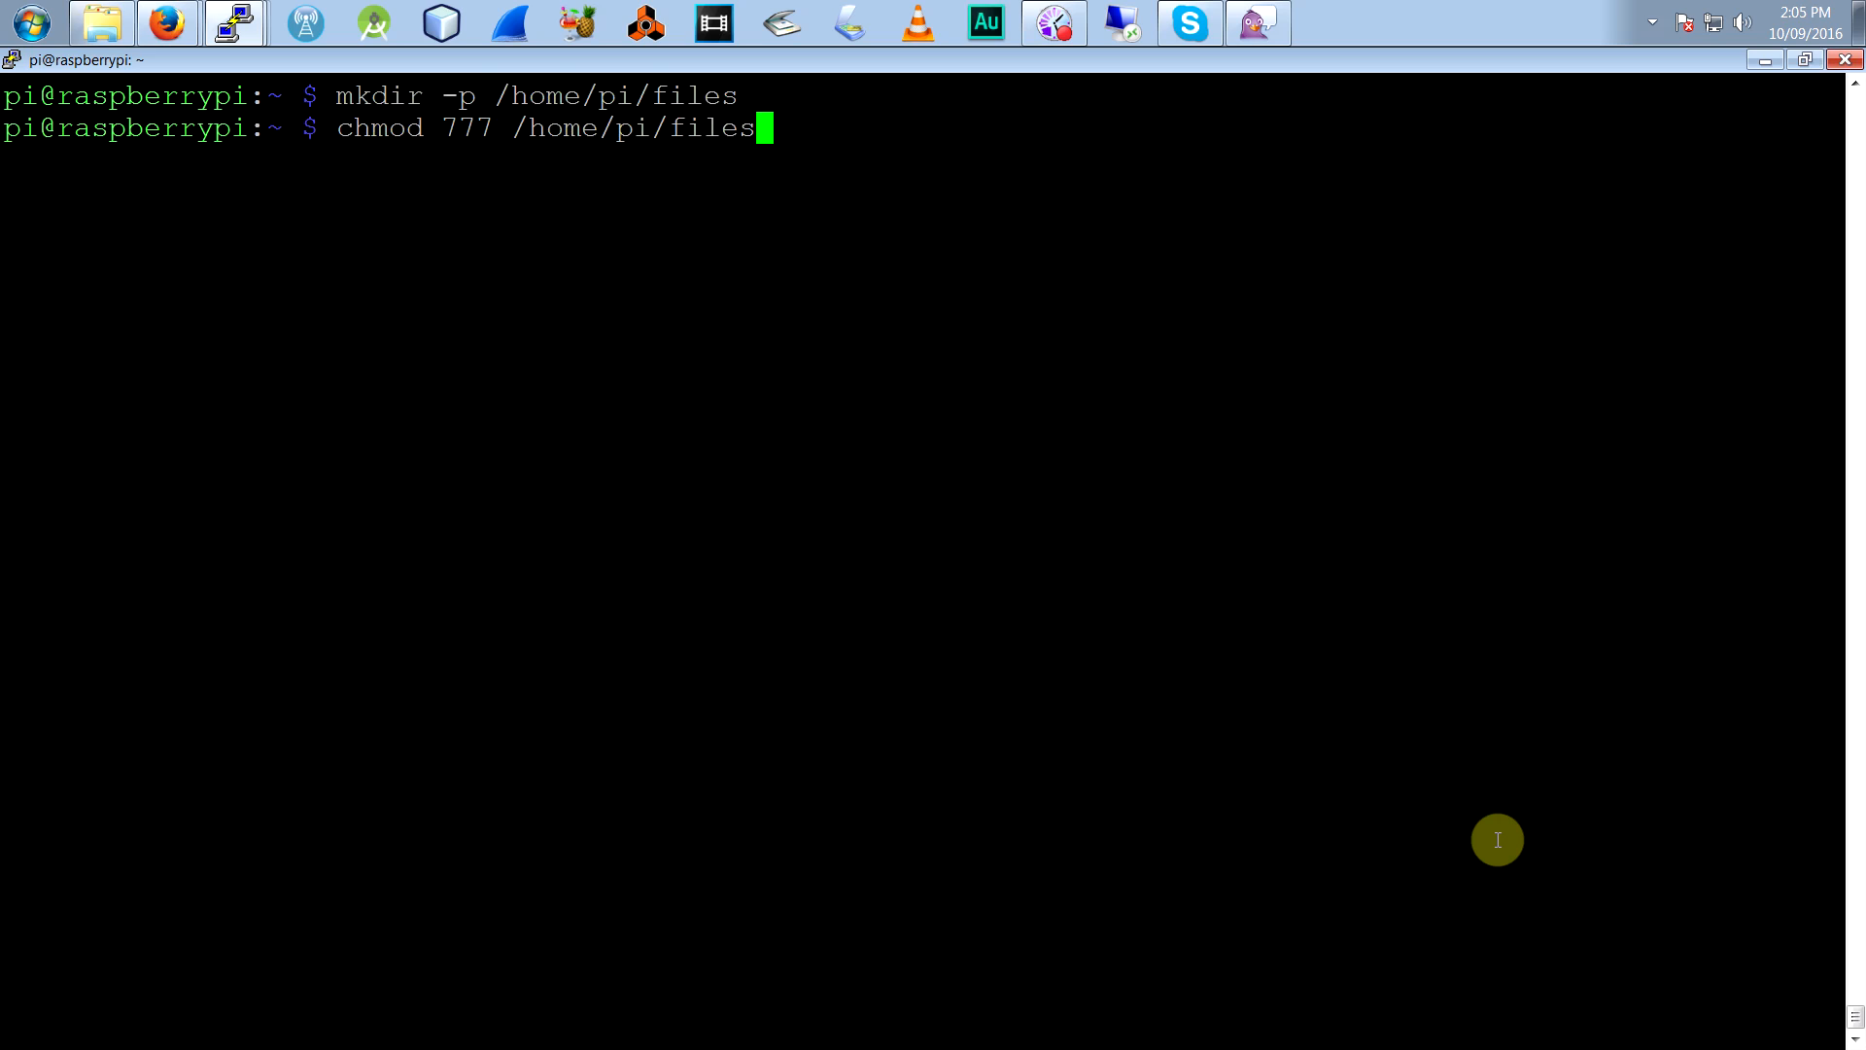
text(sudo)
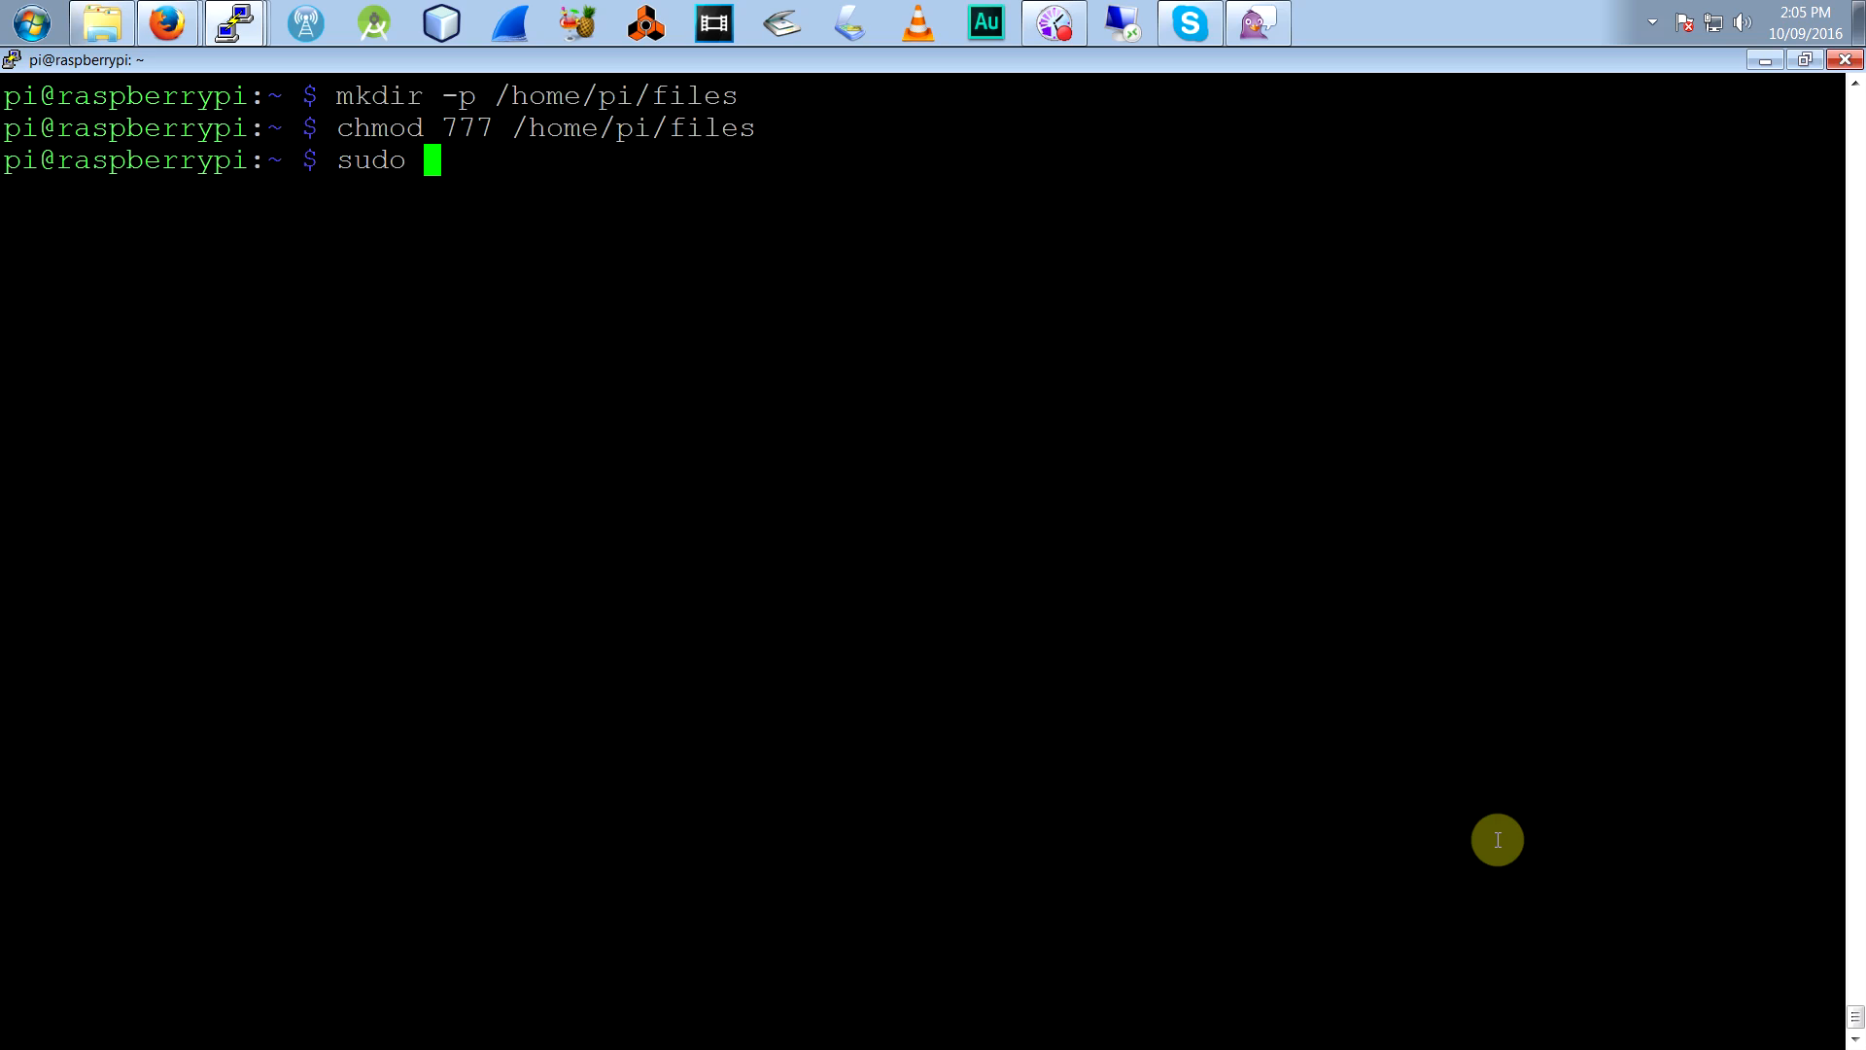
text(bash)
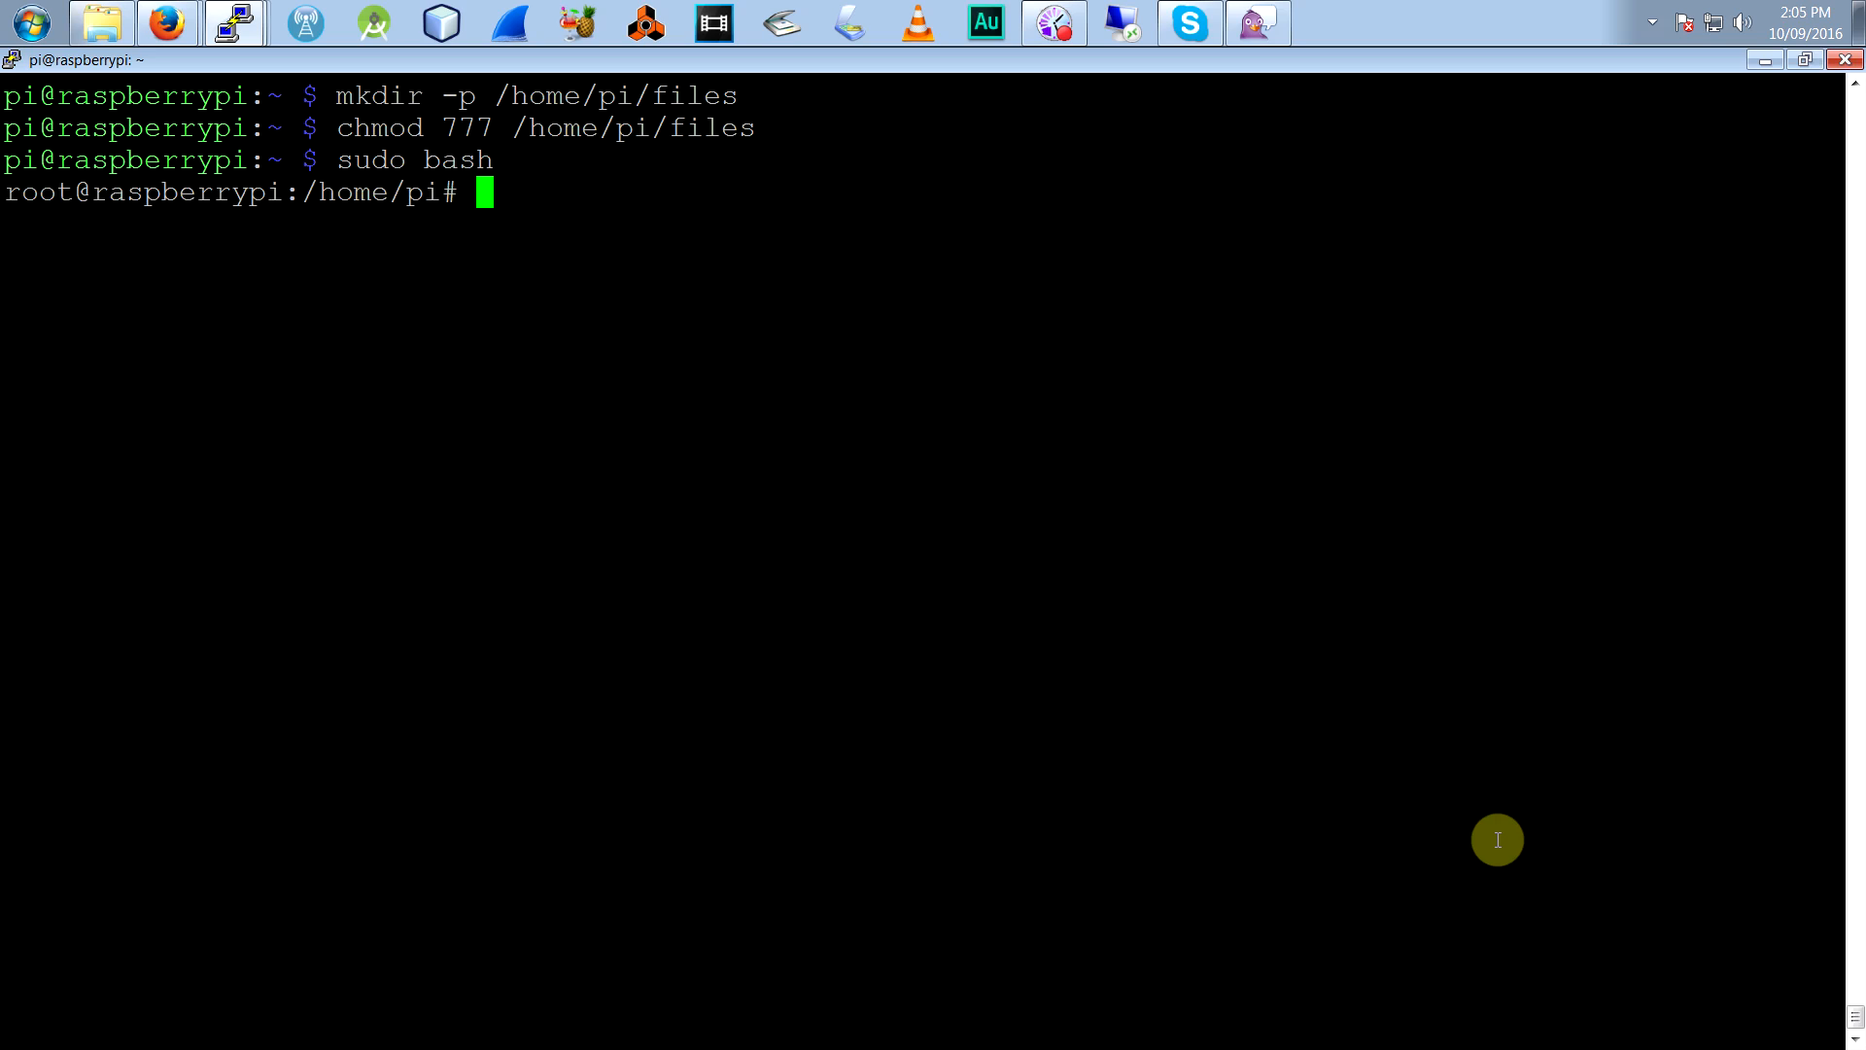
text(apt-get install)
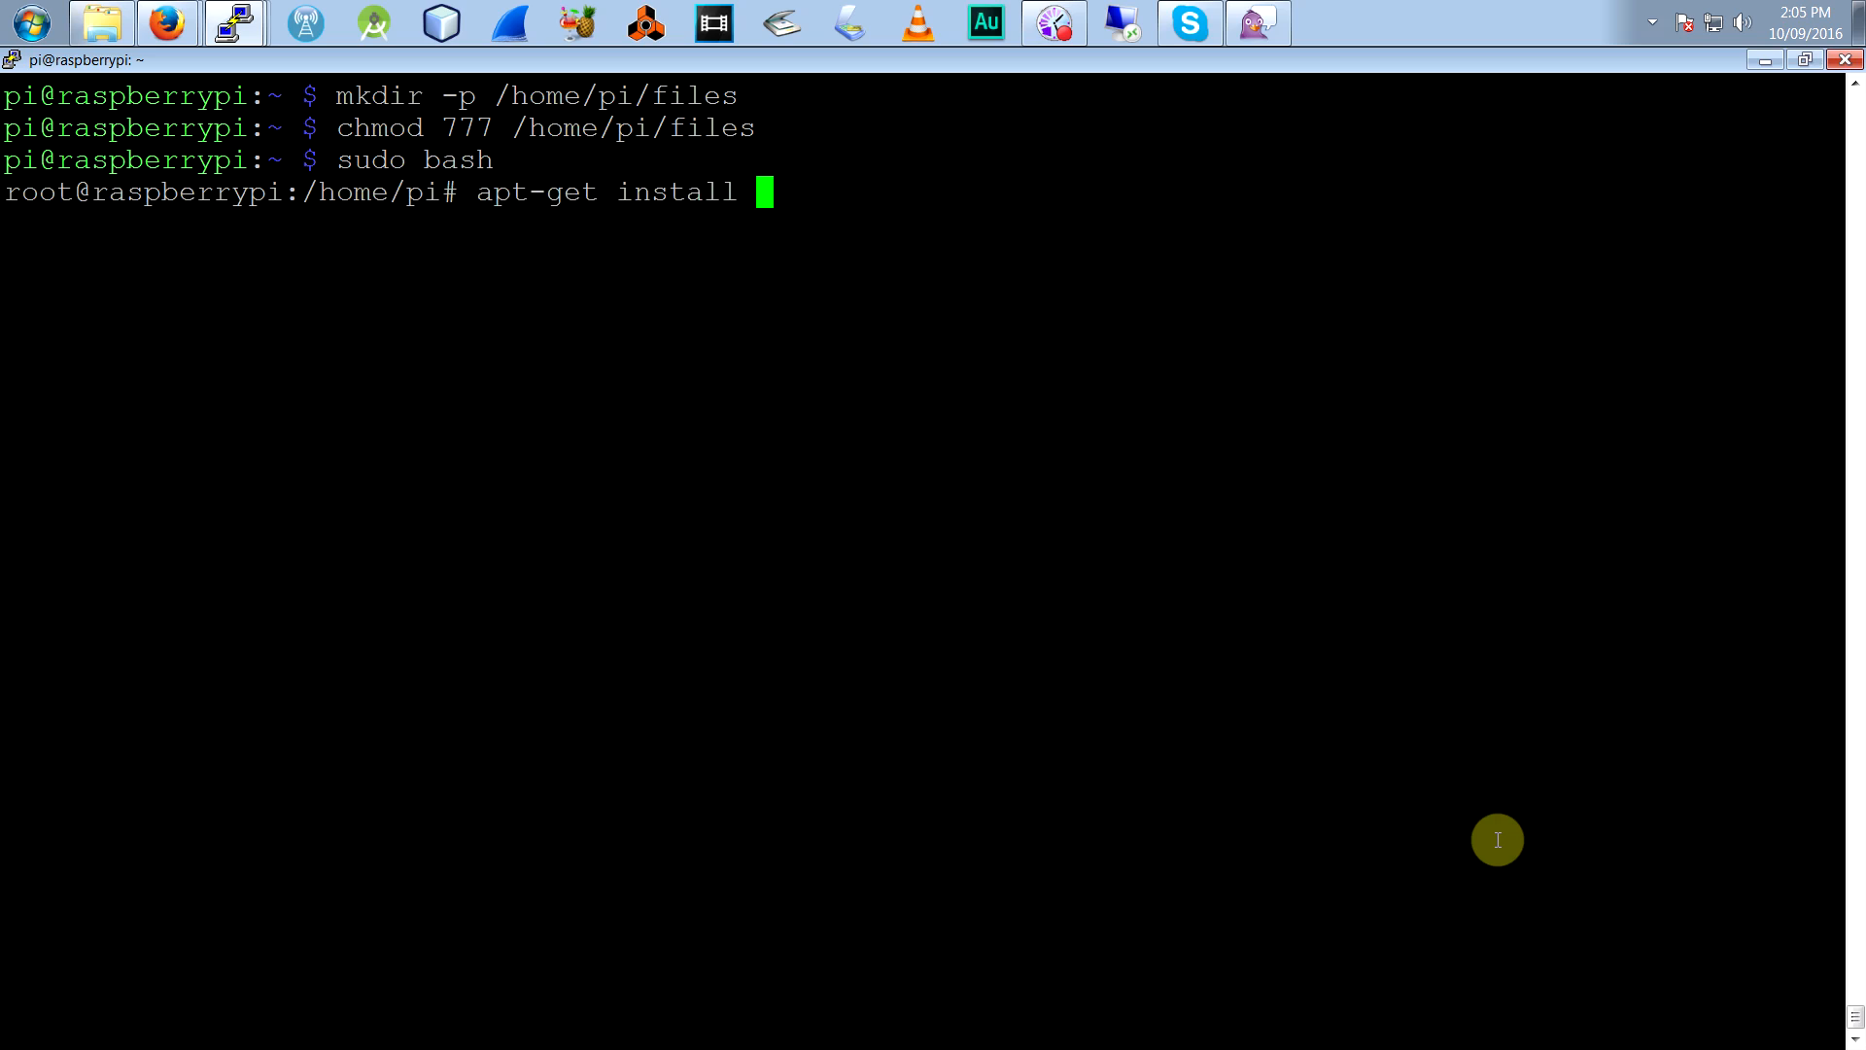
text(pure-ftpd -y)
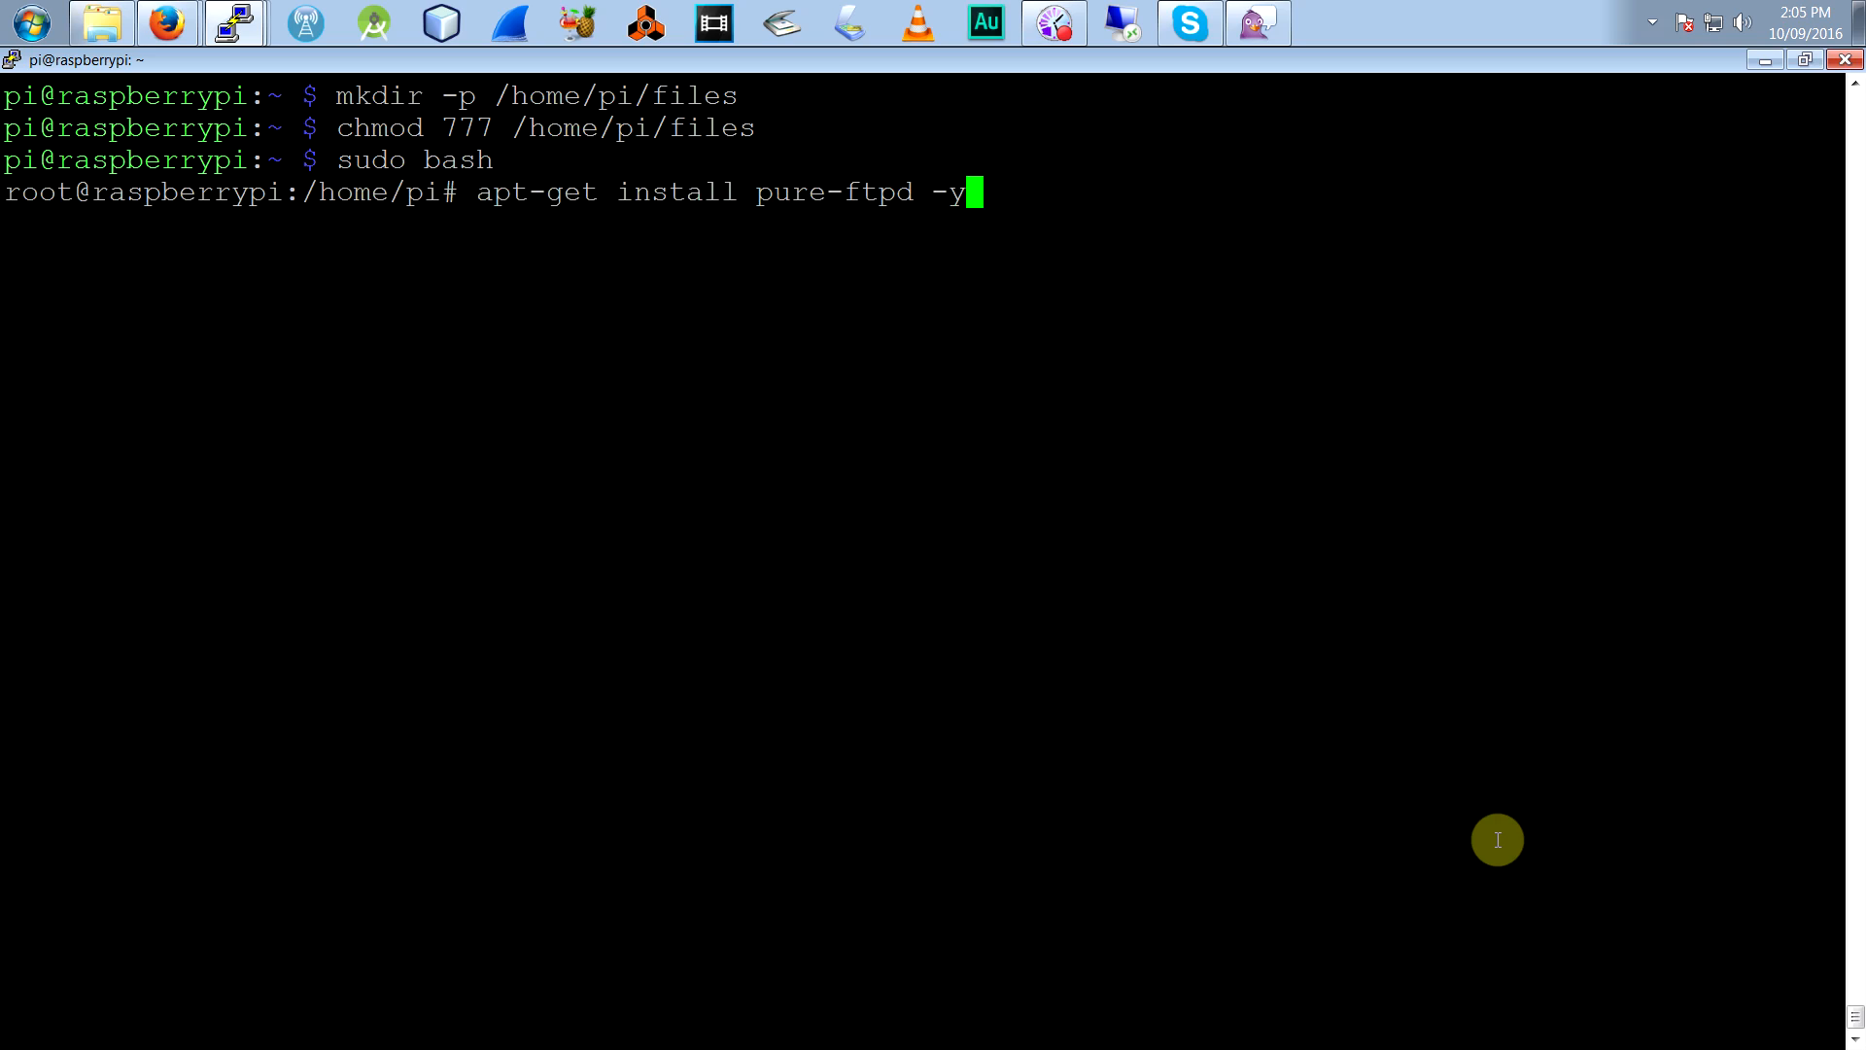